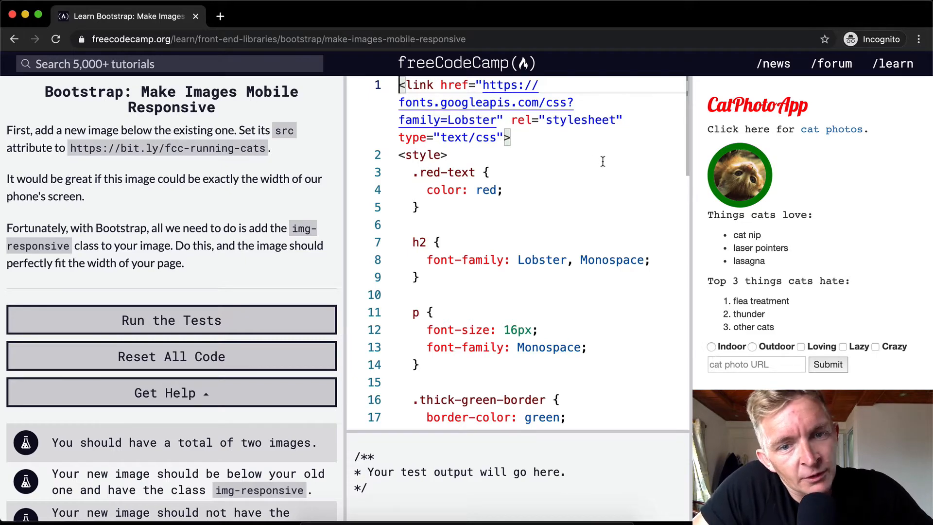
scroll(down, 3)
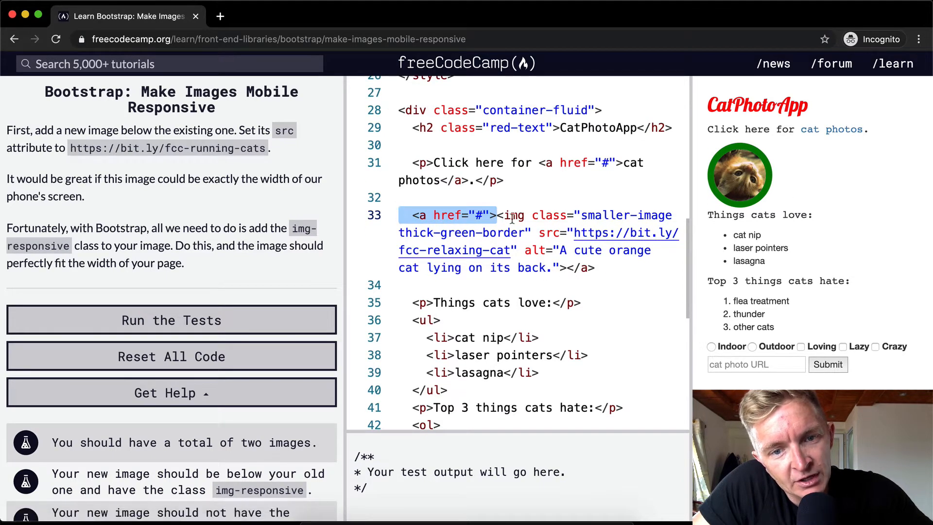
click(482, 215)
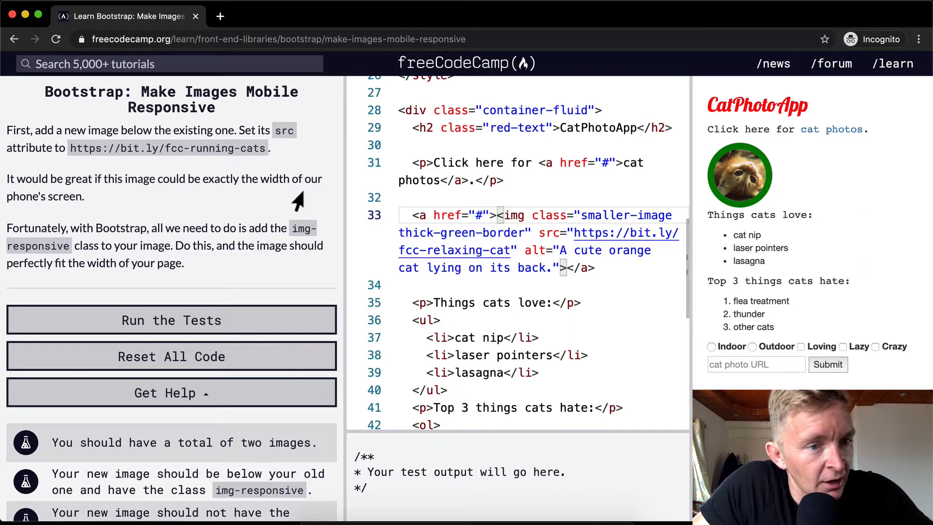
mouse_move(176, 196)
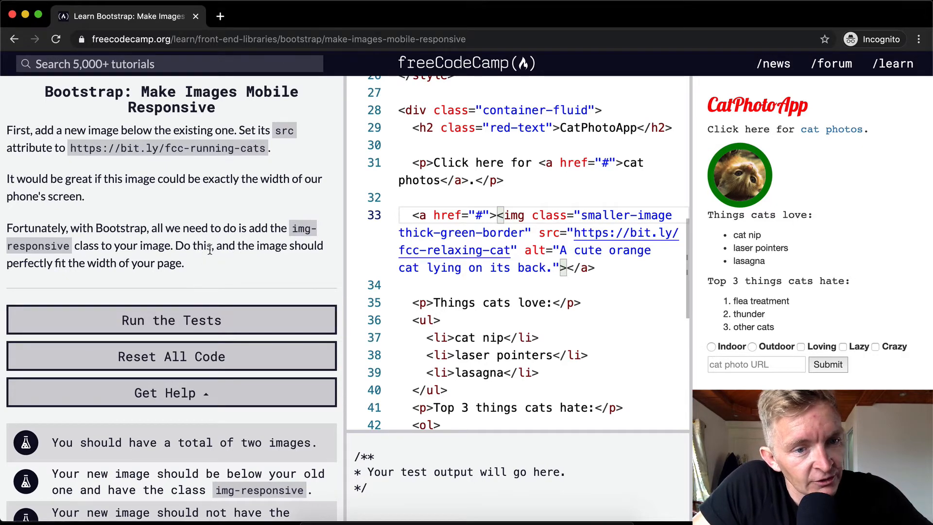
mouse_move(39, 263)
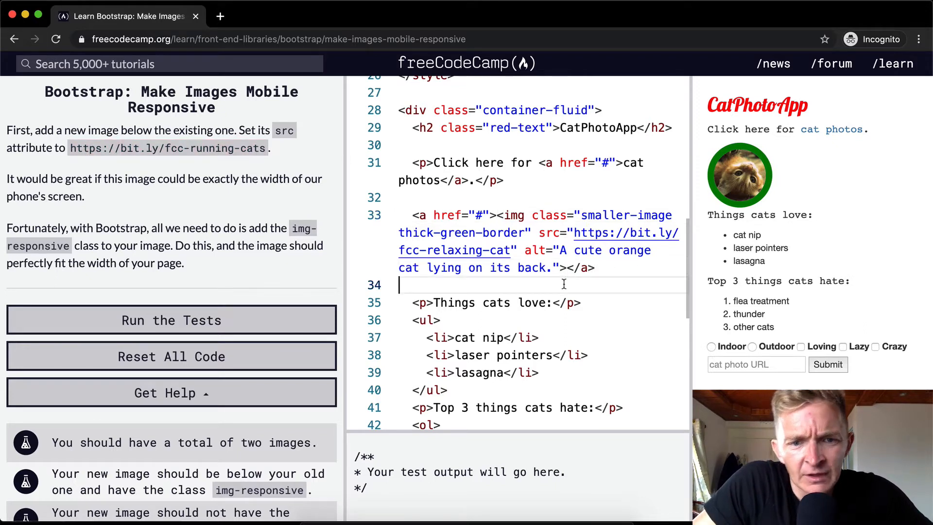
text(<img cla)
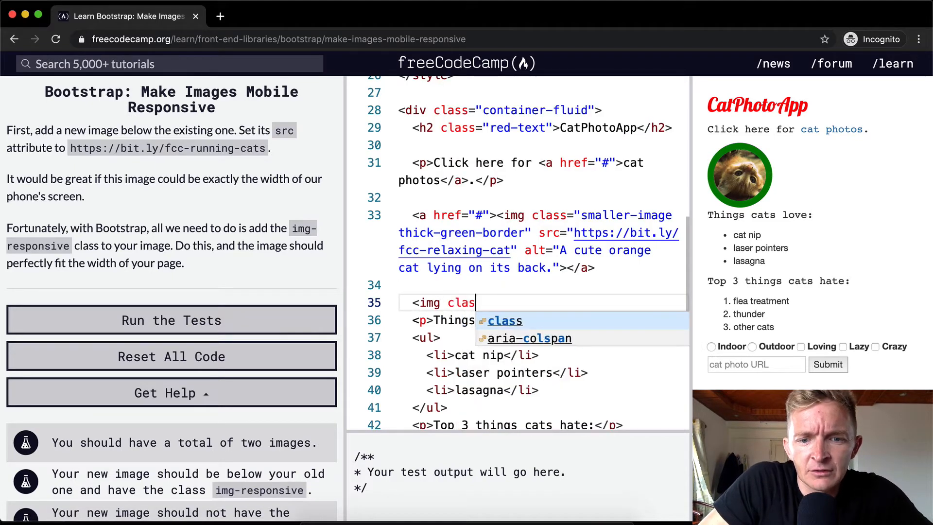
text(src)
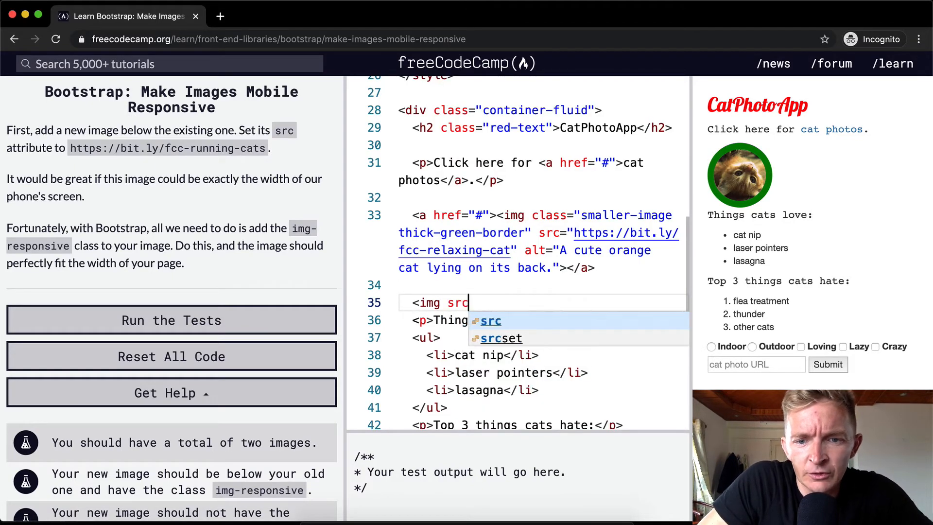
text(="https://bit.ly/fcc-running-cats" alt)
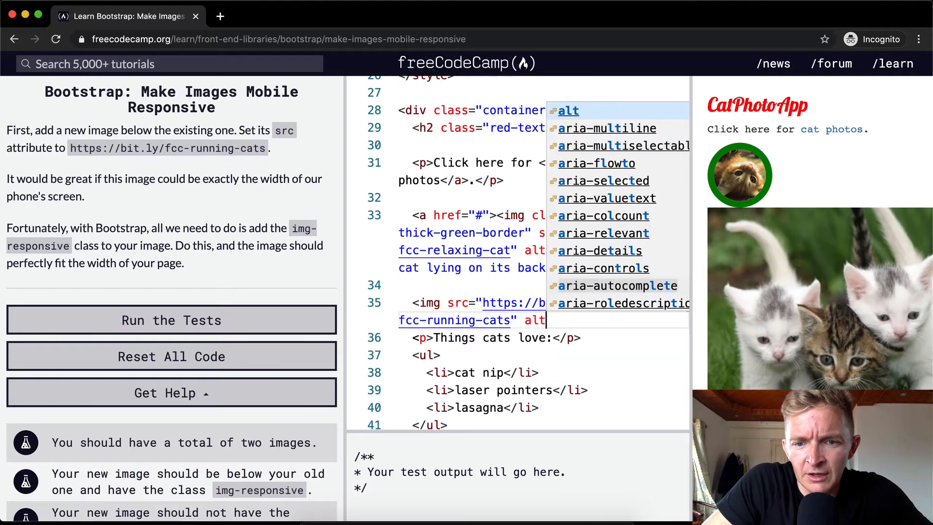
text(=")
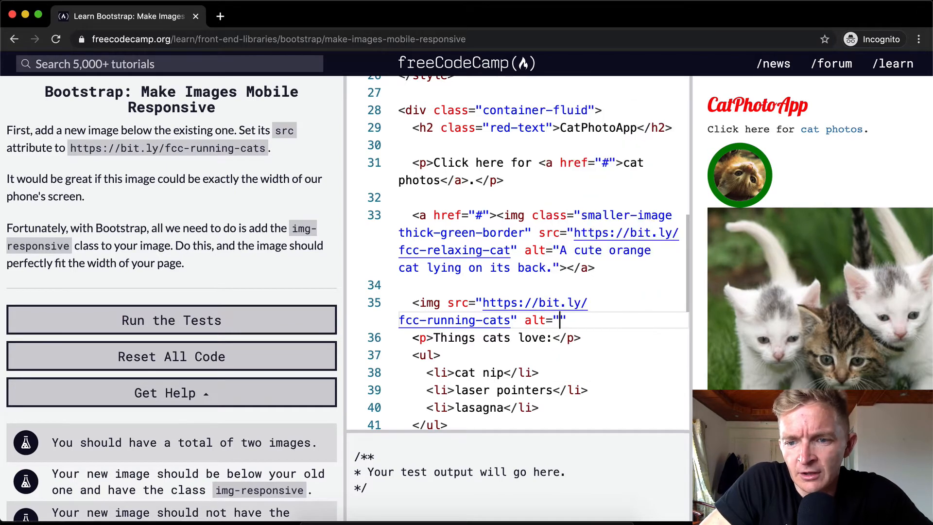
text(cute c)
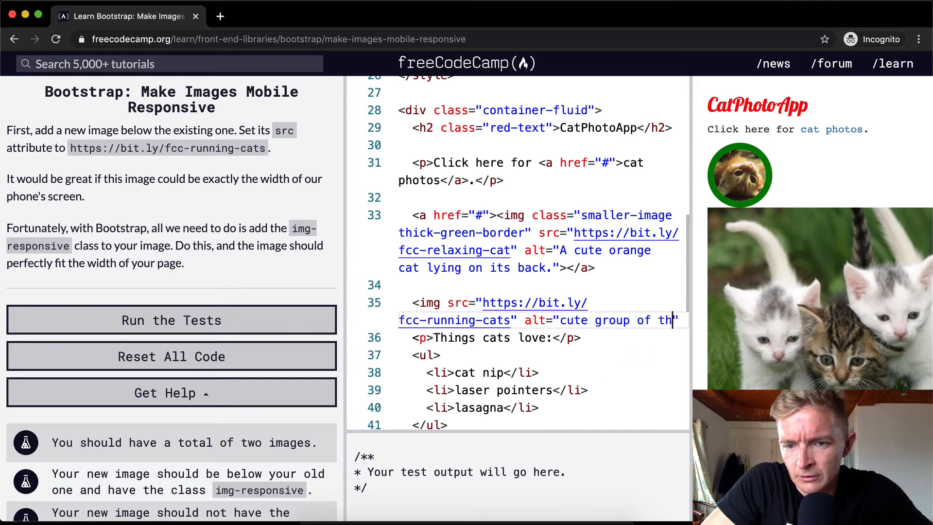
text(ree kittens)
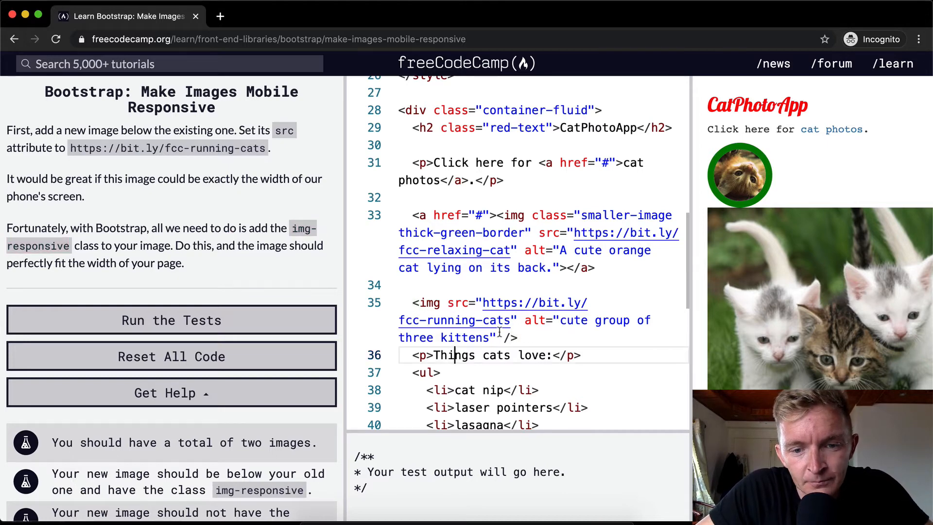
- Give the new img element class="img-responsive"
text(class="")
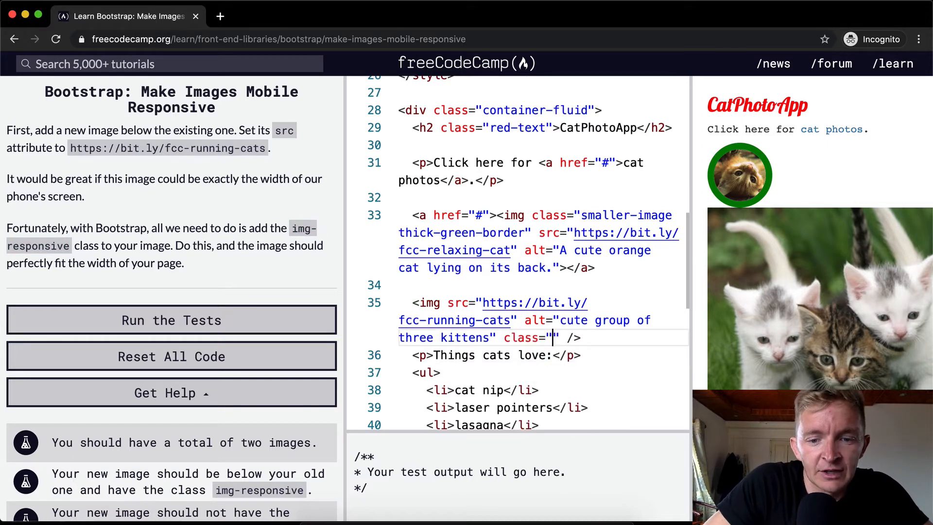
text(img-)
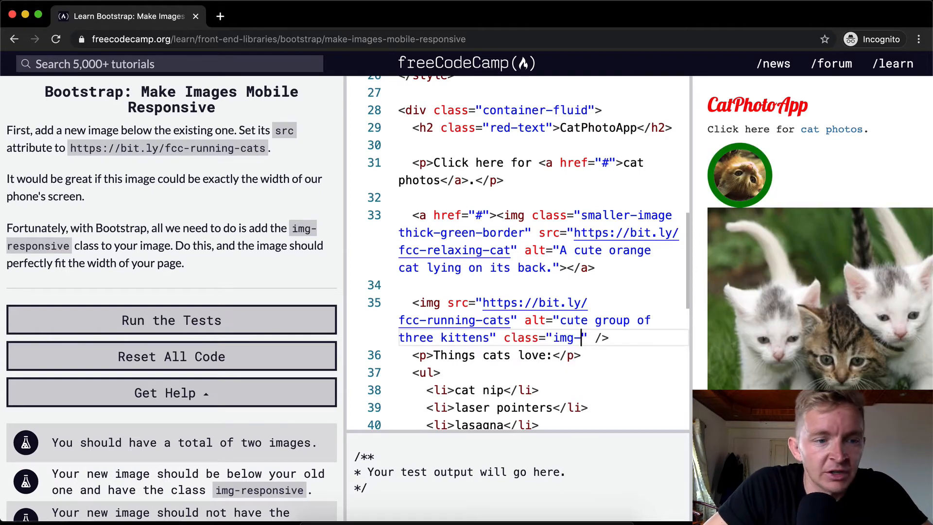
text(responsive)
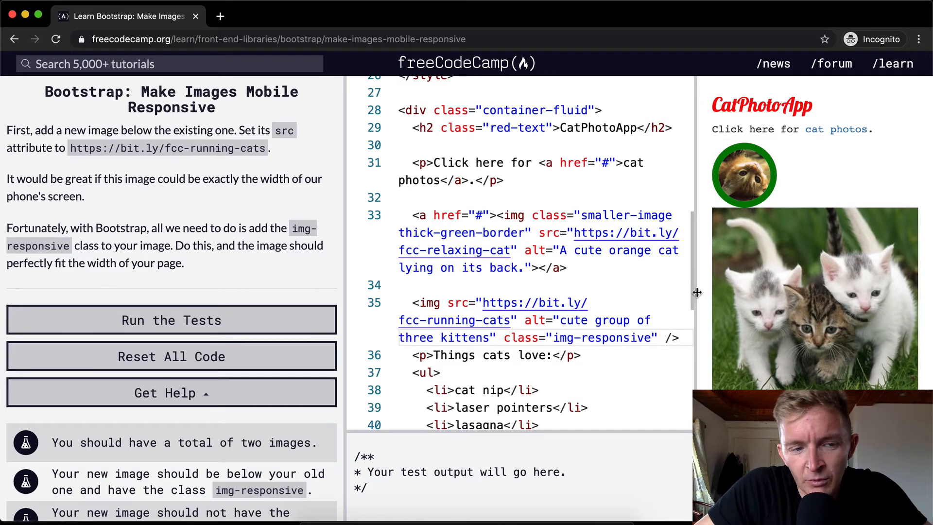
- Run the tests so all checks pass and dismiss the 'You're king of the world!' dialog
click(171, 320)
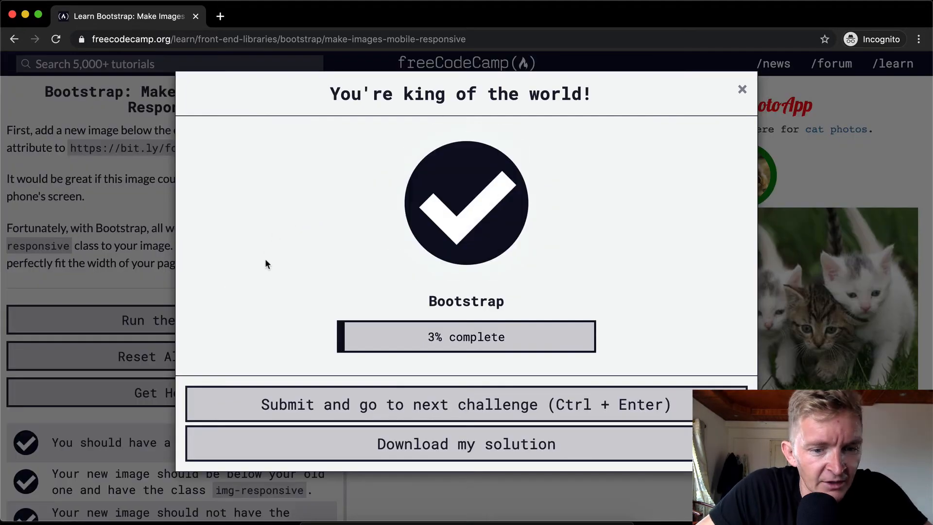
click(741, 89)
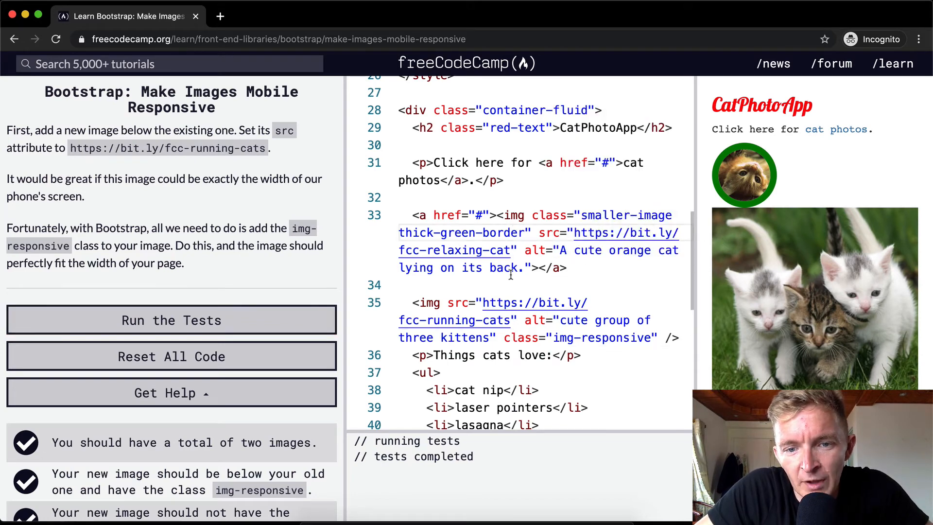
- Add smaller-image before img-responsive in the new img's class attribute
drag(500, 214, 527, 267)
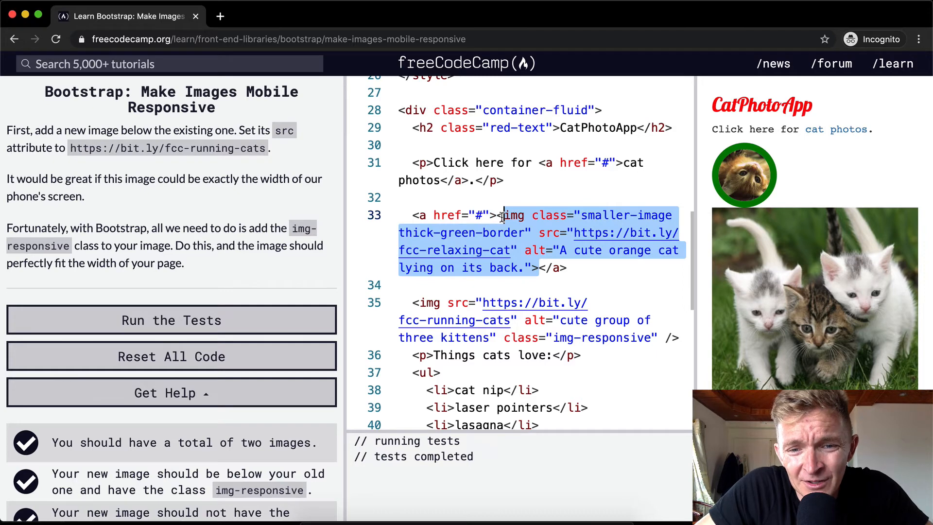
click(171, 319)
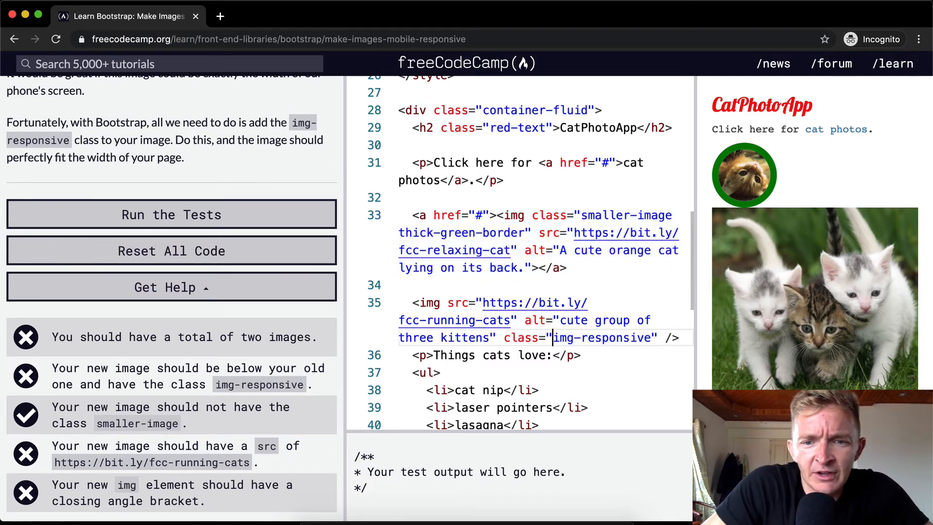
text(smaller-image)
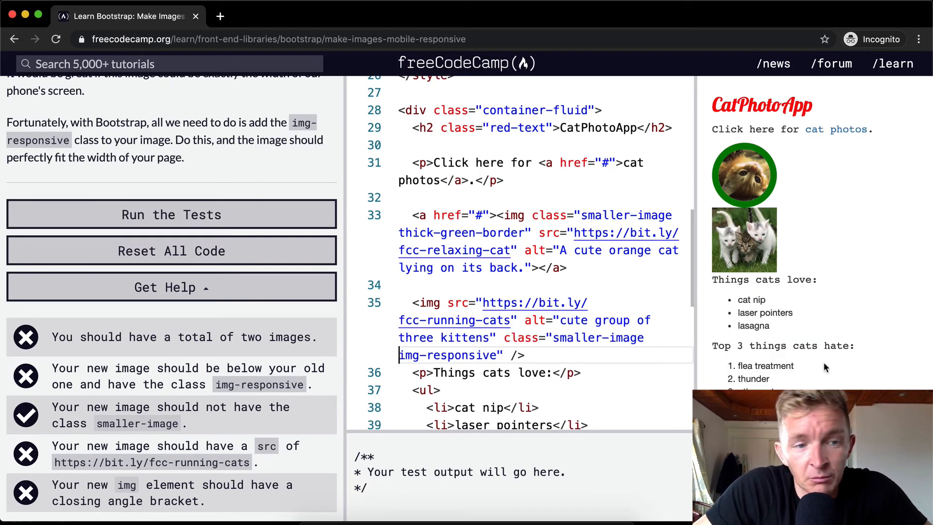
- Delete smaller-image, leaving the new img with class="img-responsive" only
click(171, 213)
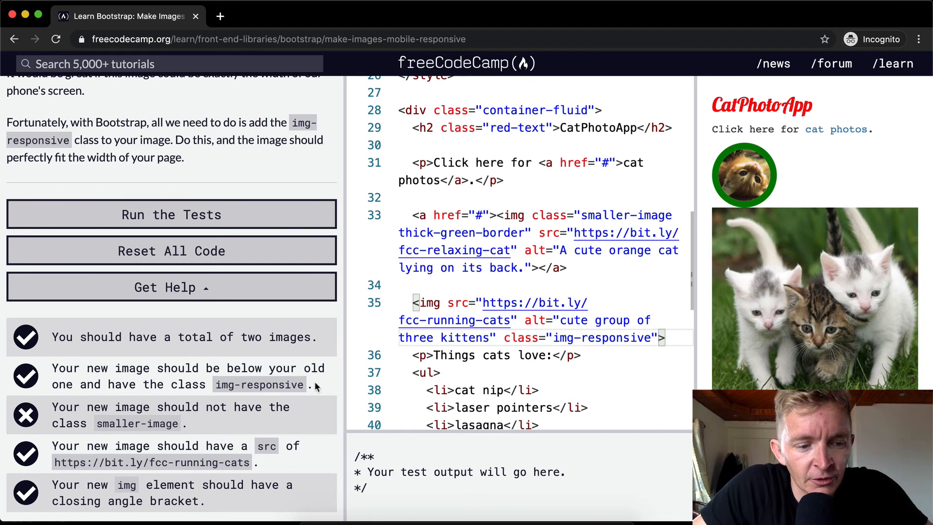
- Restore the / before the img's closing bracket and rerun the tests so all five pass
click(171, 214)
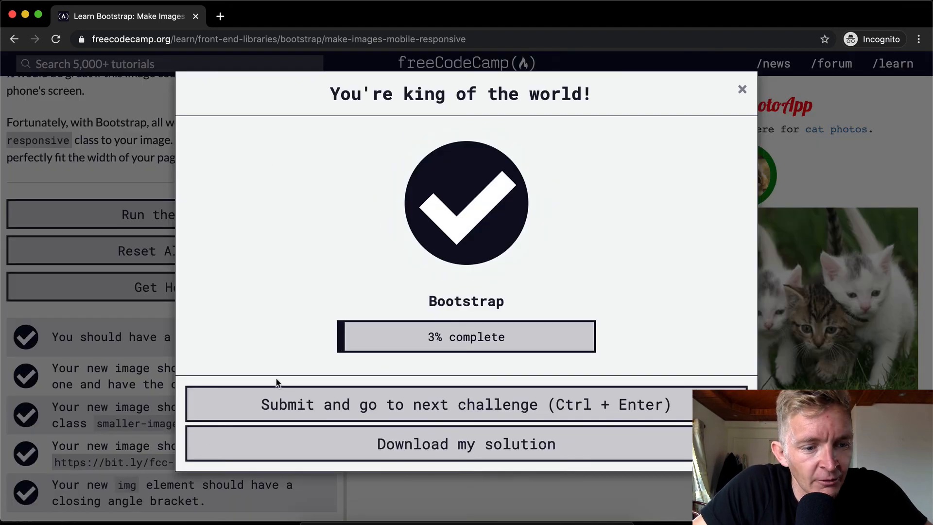
click(741, 89)
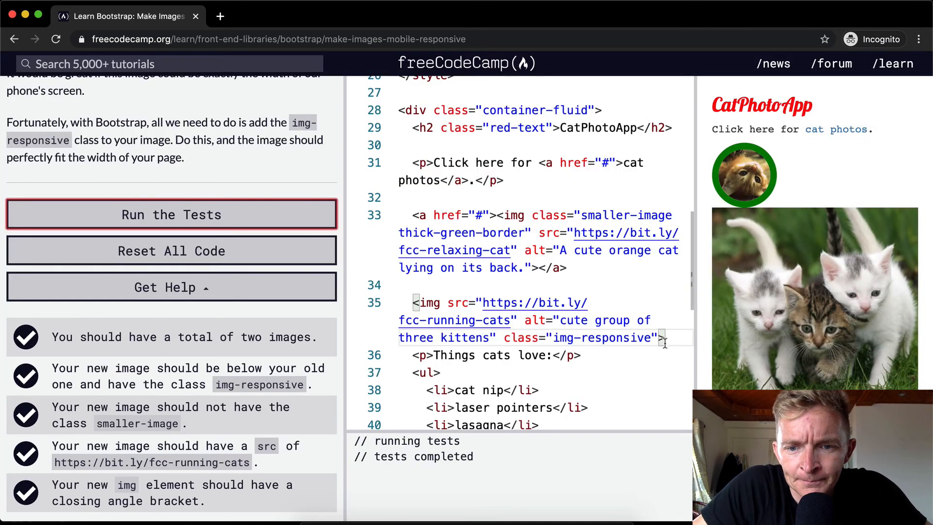
text(/)
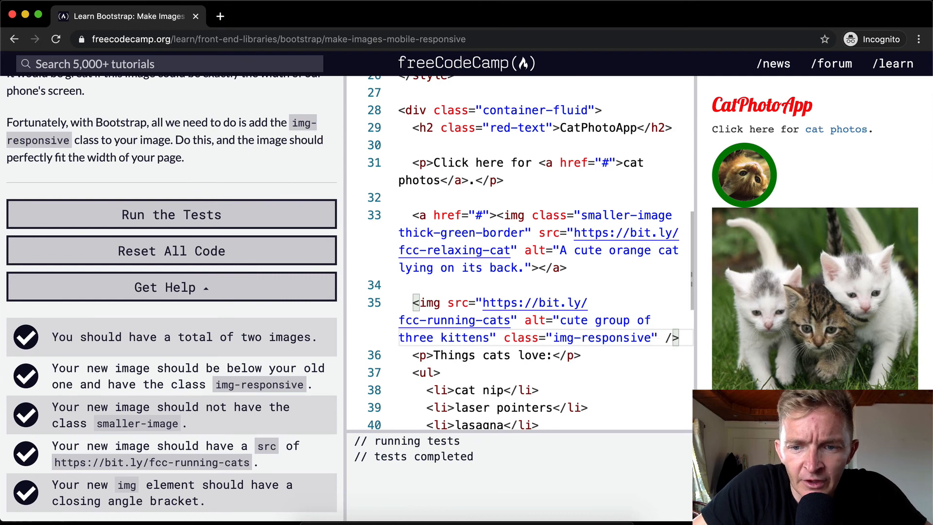
click(172, 214)
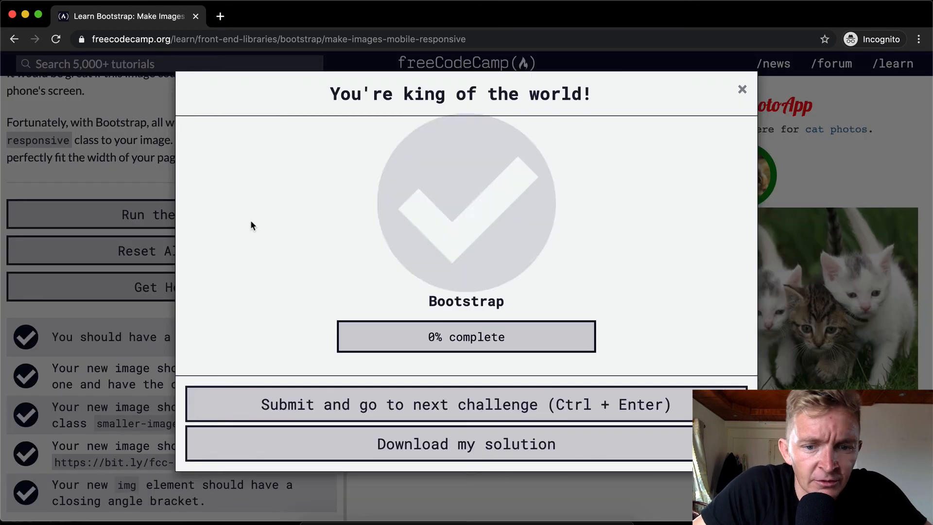